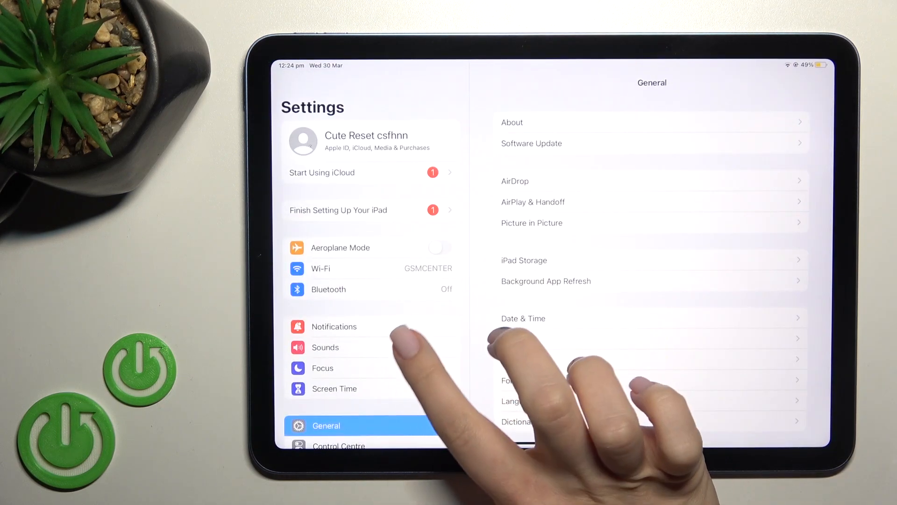
- Go to the Sounds page from the Settings sidebar
{"action": "left_click", "coordinate": [324, 347]}
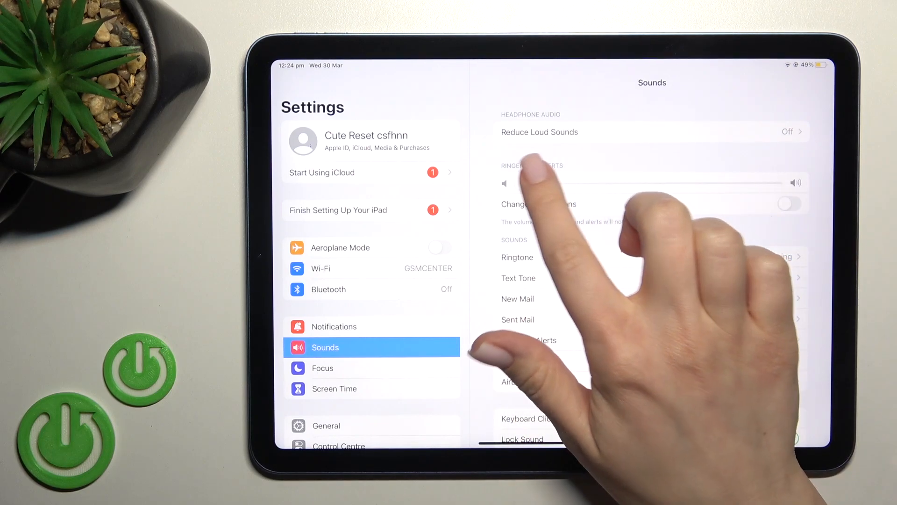
- Raise the Ringer and Alerts volume slider to about one third
{"action": "left_click_drag", "start_coordinate": [509, 184], "coordinate": [618, 184]}
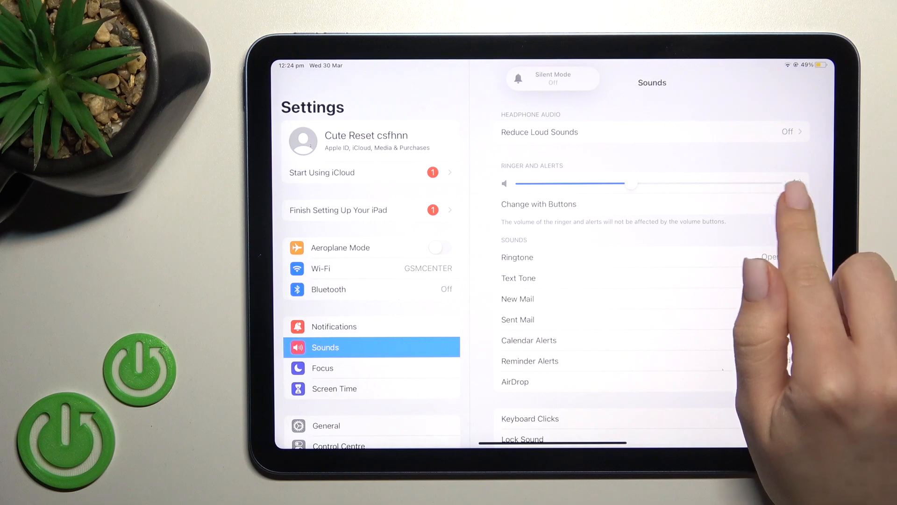
{"action": "left_click", "coordinate": [789, 204]}
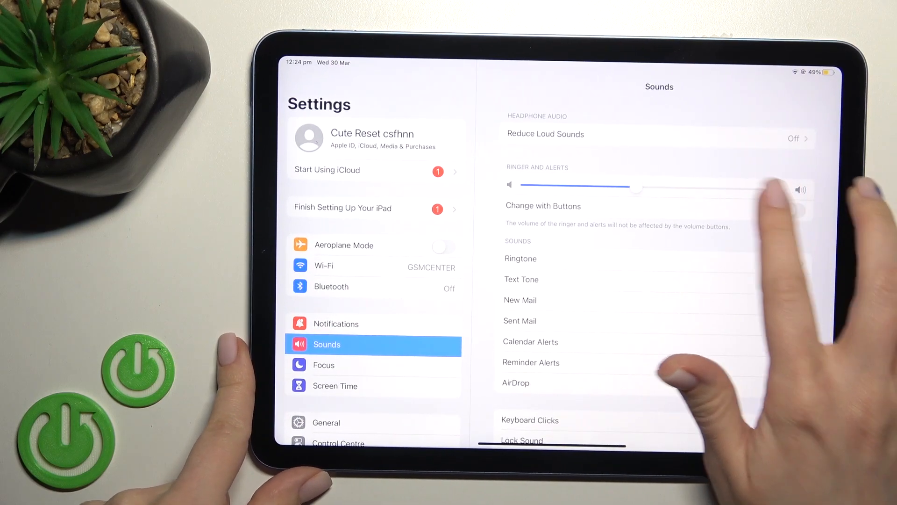
- Switch on Change with Buttons and bring Ringer and Alerts volume to minimum
{"action": "left_click", "coordinate": [793, 210]}
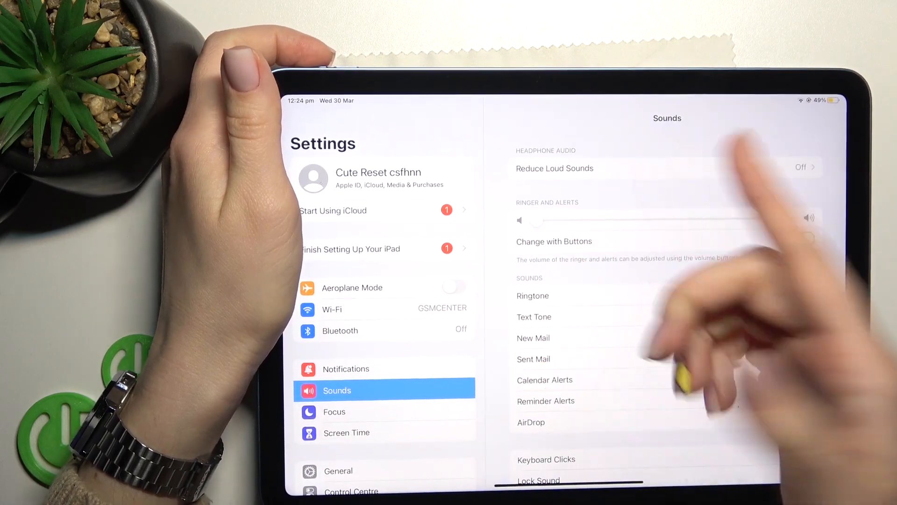
{"action": "left_click", "coordinate": [803, 238]}
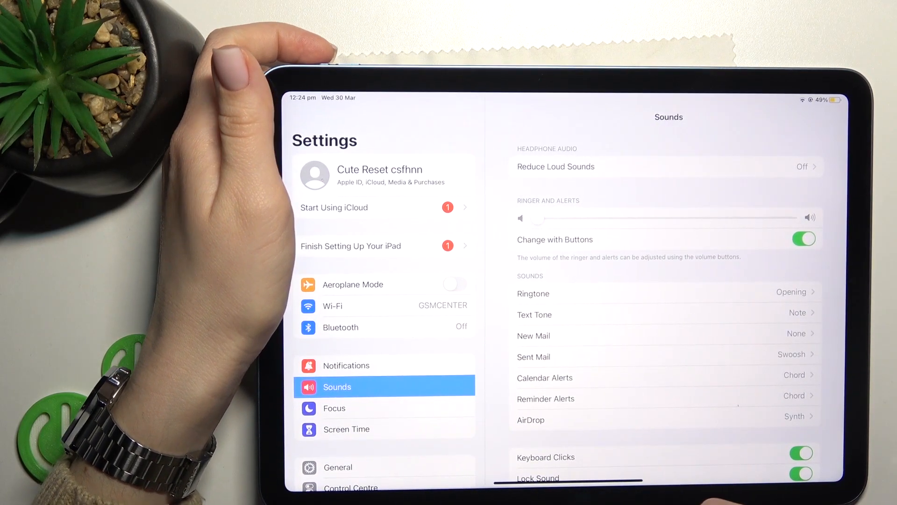